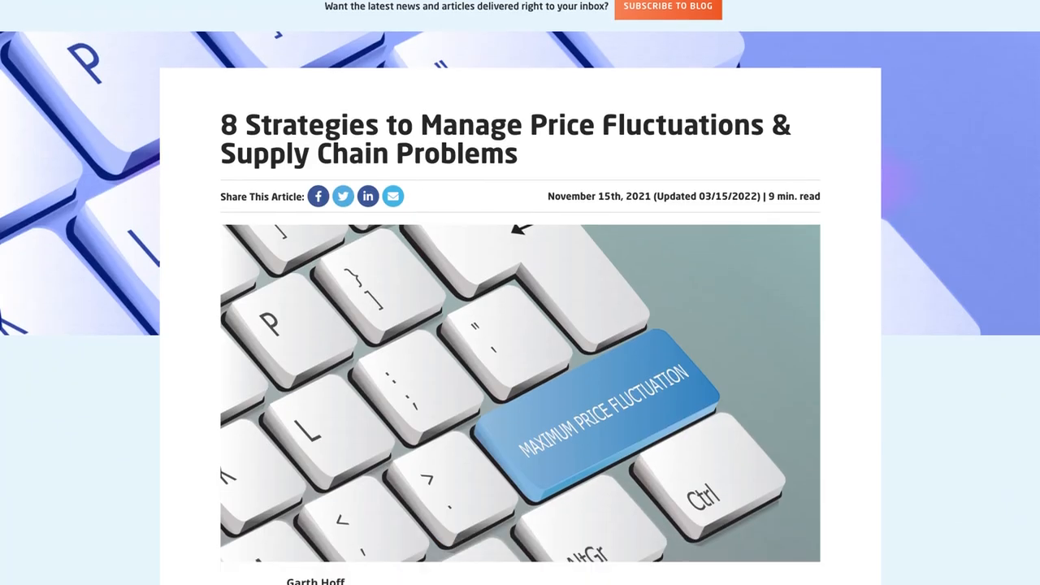
Scroll the Pricefx price fluctuations blog post down to the '8 Strategies to Weather Stormy Price Fluctuations' heading
scroll("down", 3)
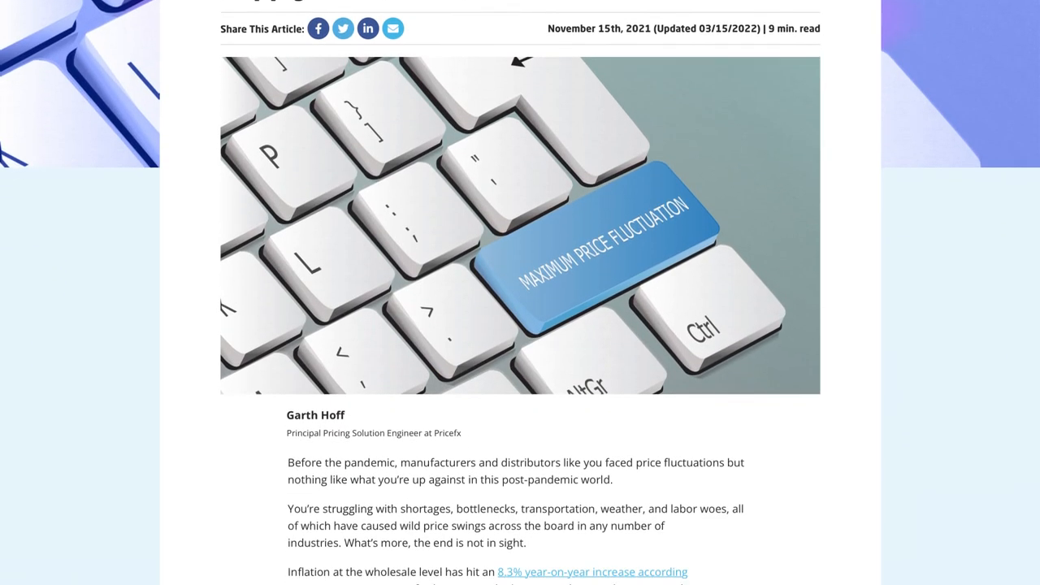
scroll("down", 3)
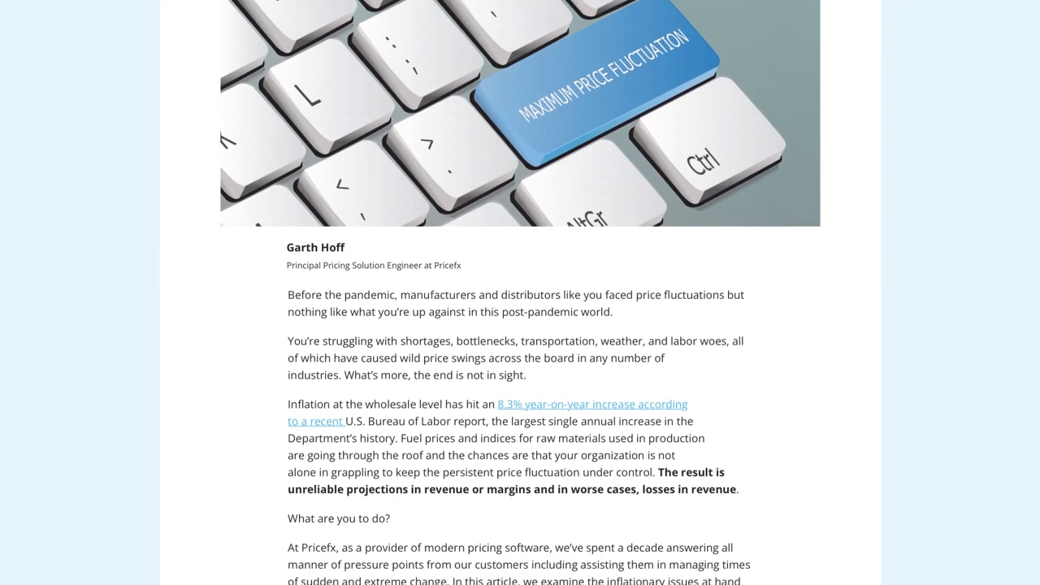
scroll("down", 3)
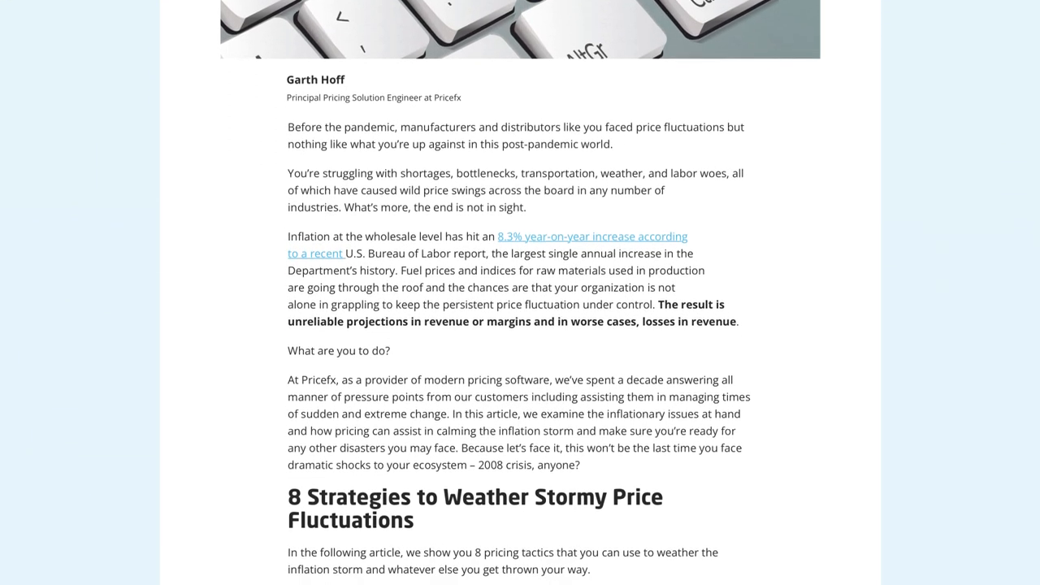
scroll("down", 3)
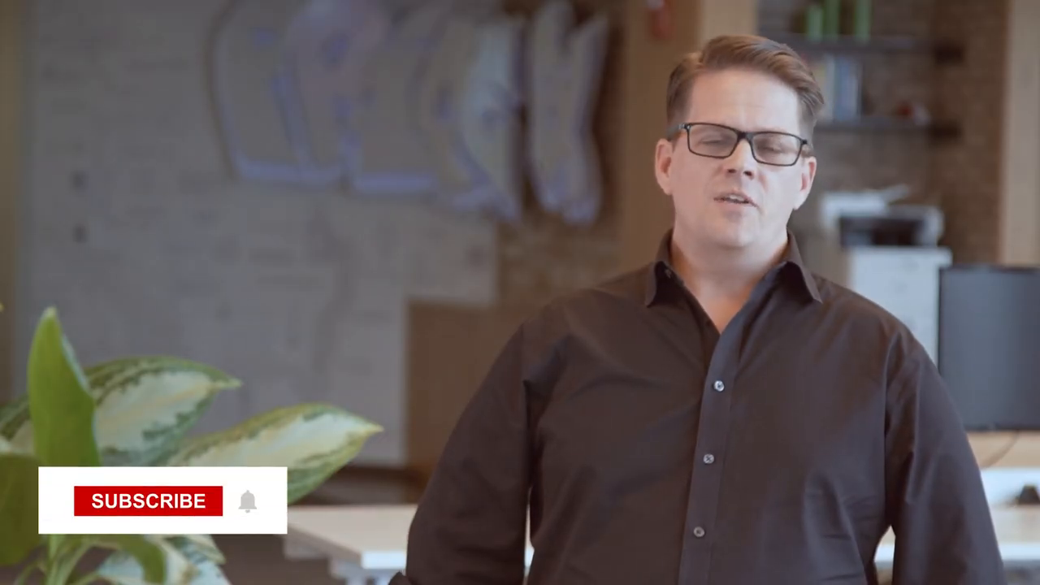
left_click(150, 501)
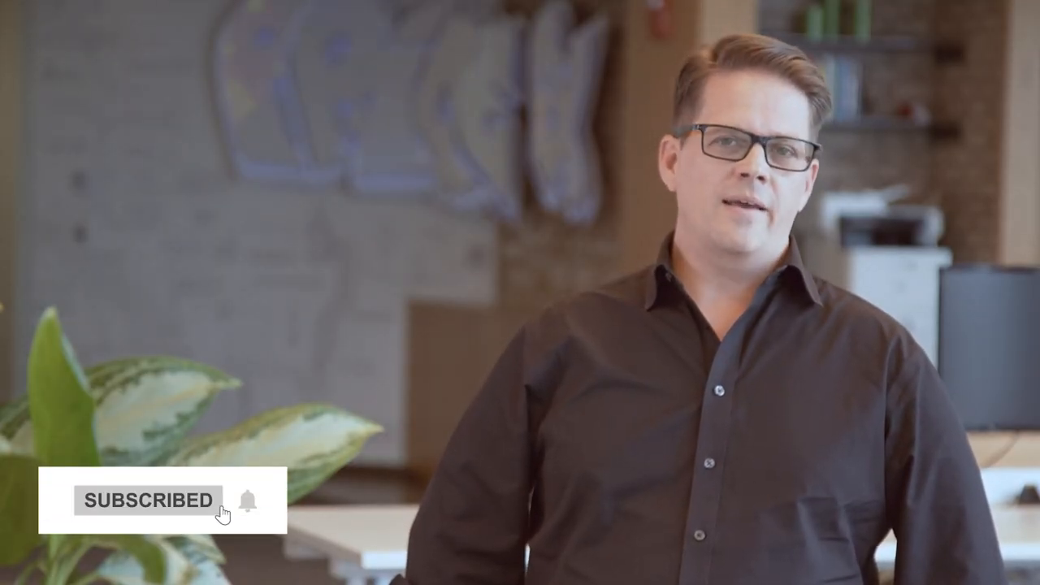